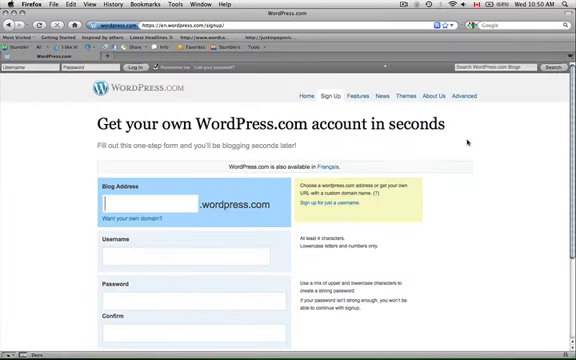
Enter smallbiztips4u as the blog address before .wordpress.com
{"action": "scroll", "scroll_direction": "down", "scroll_amount": 3}
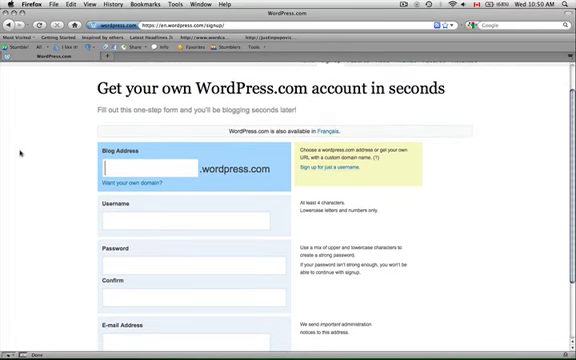
{"action": "type", "text": "b"}
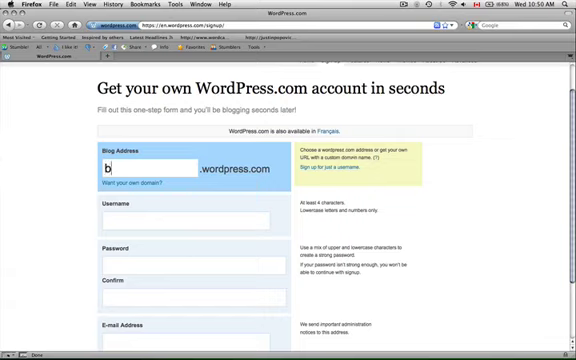
{"action": "type", "text": "iztips"}
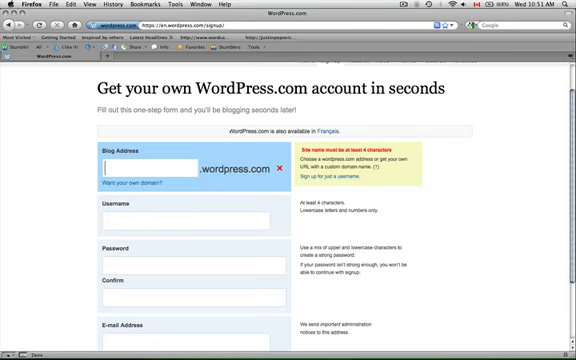
{"action": "type", "text": "smallbizti"}
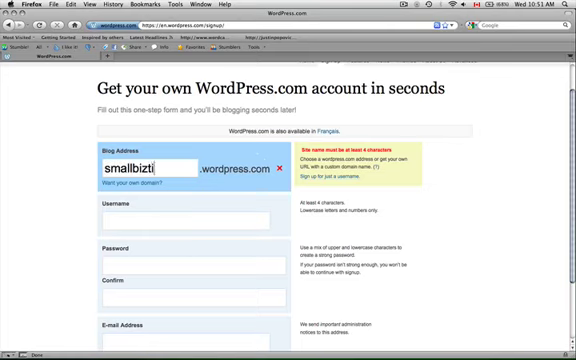
{"action": "type", "text": "smallbiztips4u"}
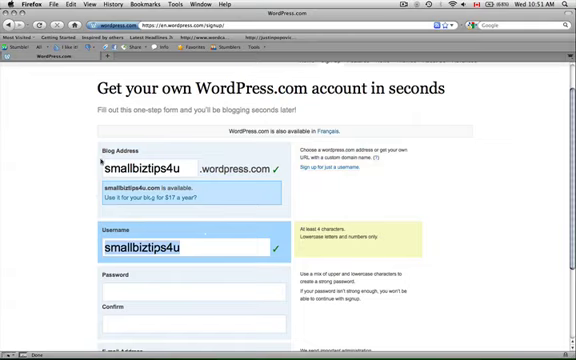
Review the availability message, complete the remaining fields and submit the signup form
{"action": "scroll", "scroll_direction": "down", "scroll_amount": 3}
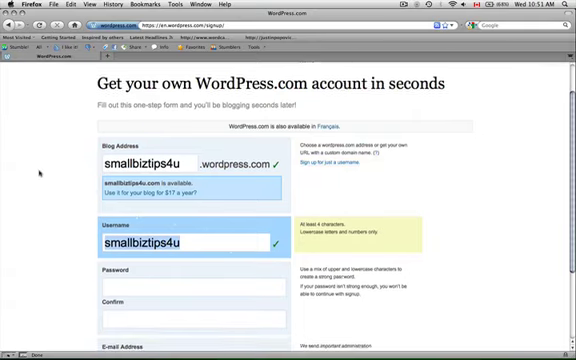
{"action": "scroll", "scroll_direction": "down", "scroll_amount": 3}
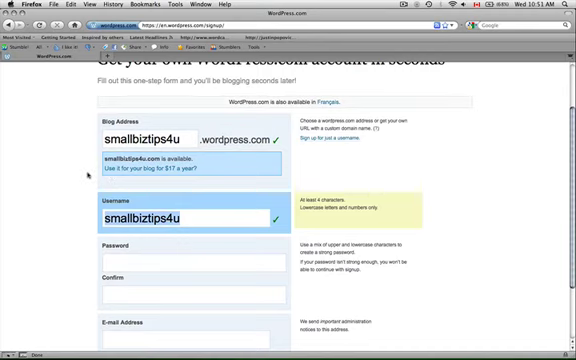
{"action": "scroll", "scroll_direction": "down", "scroll_amount": 3}
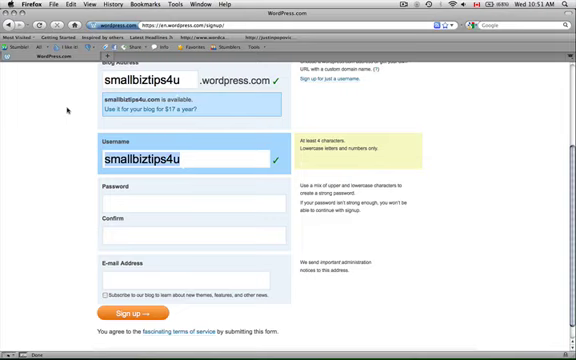
{"action": "left_click", "coordinate": [190, 204]}
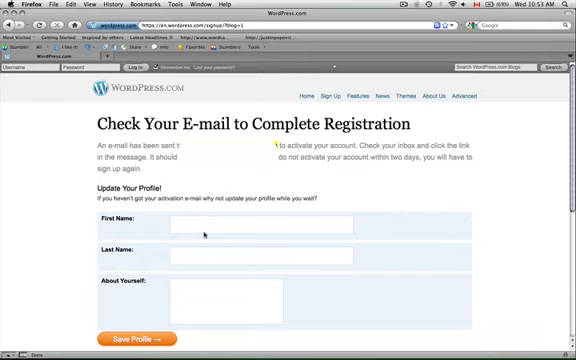
{"action": "mouse_move", "coordinate": [296, 216]}
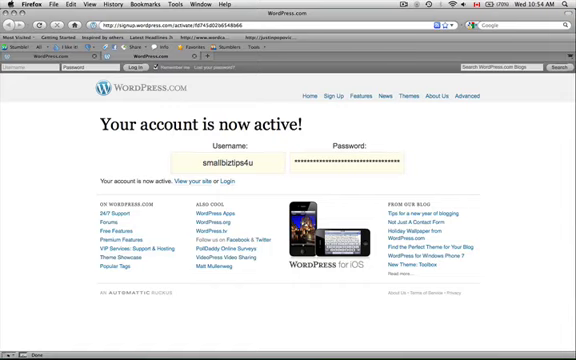
{"action": "mouse_move", "coordinate": [258, 148]}
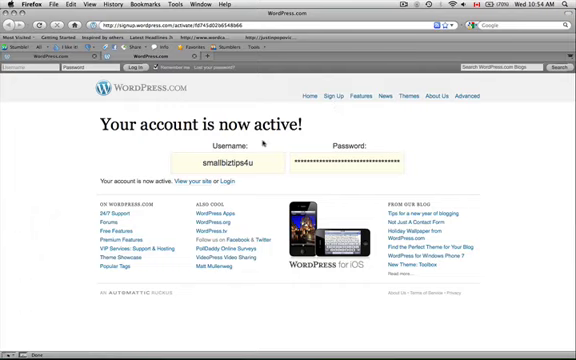